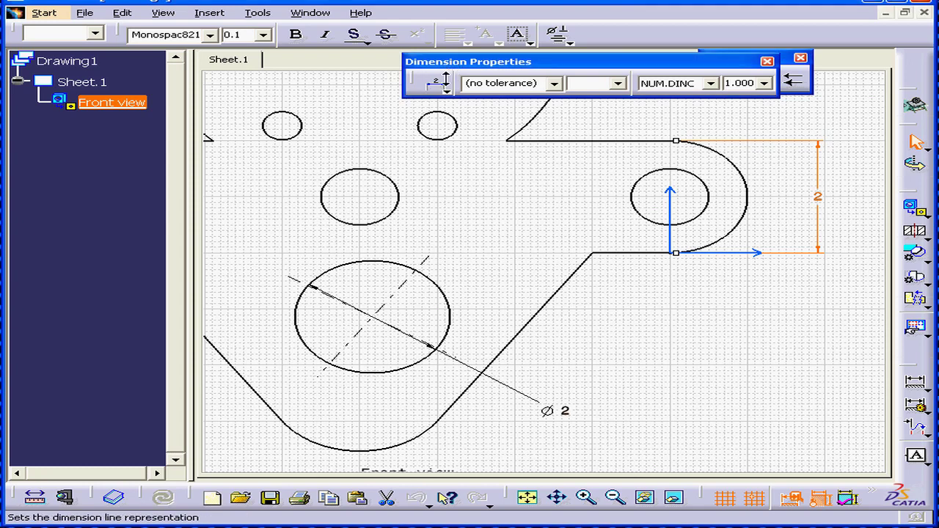
Step: Select the vertical 2 dimension together with the Ø2 diameter dimension after checking the dimension-line choices
click(432, 82)
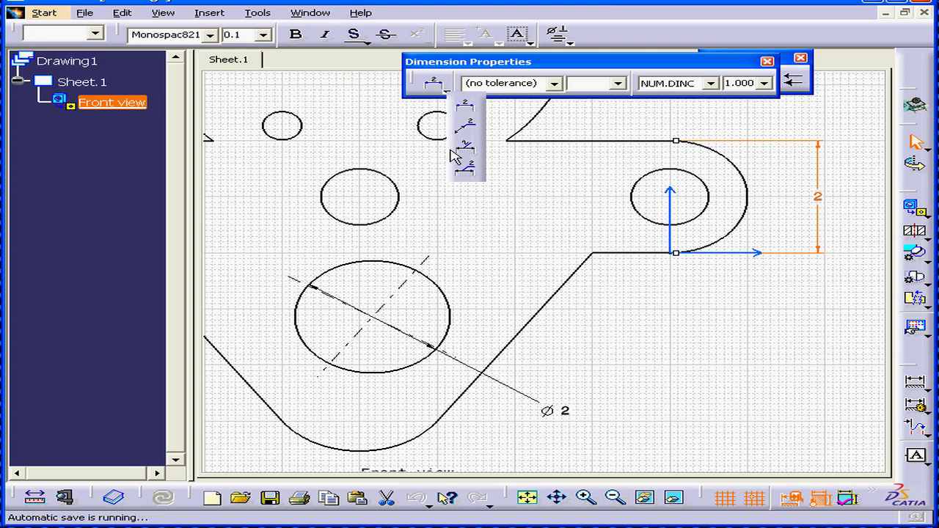
mouse_move(525, 47)
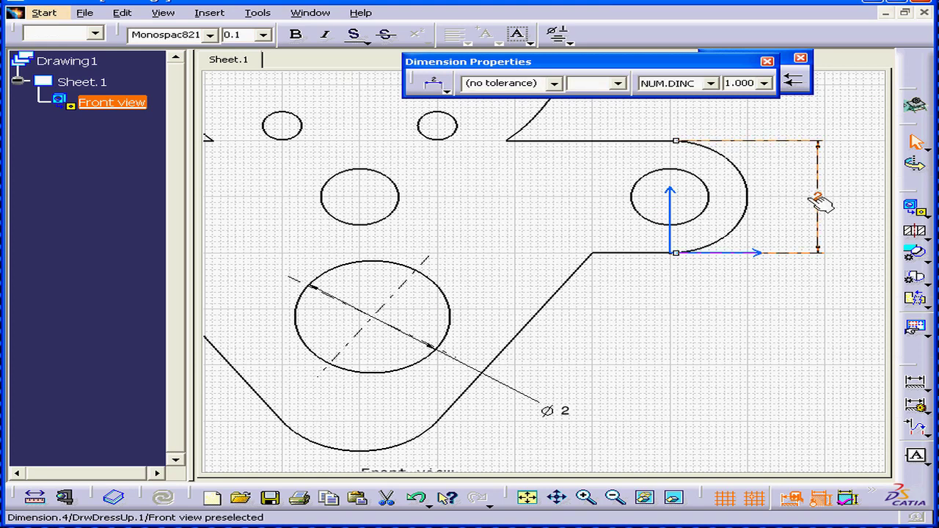
click(816, 199)
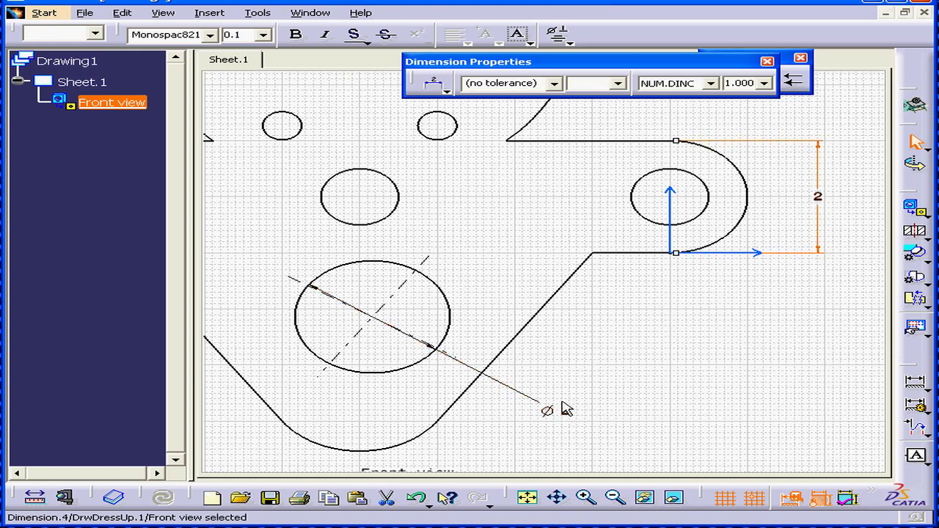
click(546, 411)
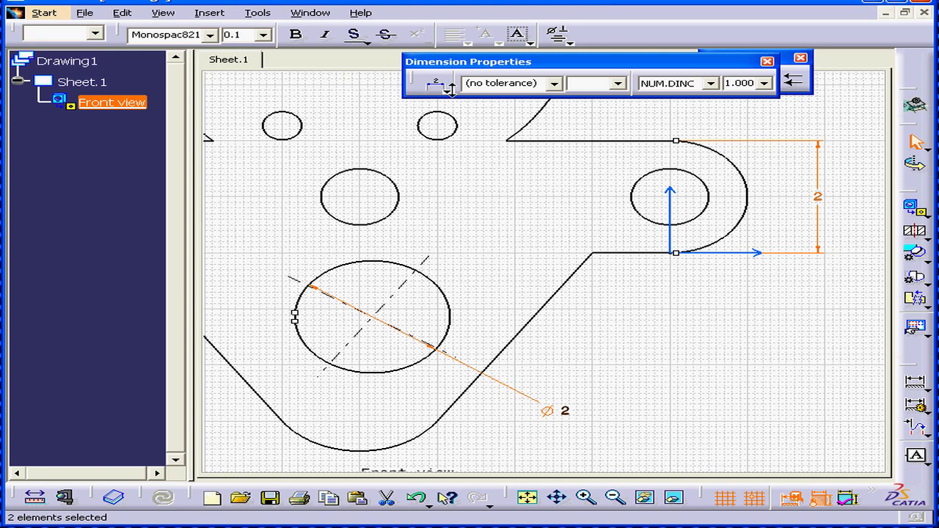
Step: Give both selected dimensions the leader-style dimension line representation
click(434, 82)
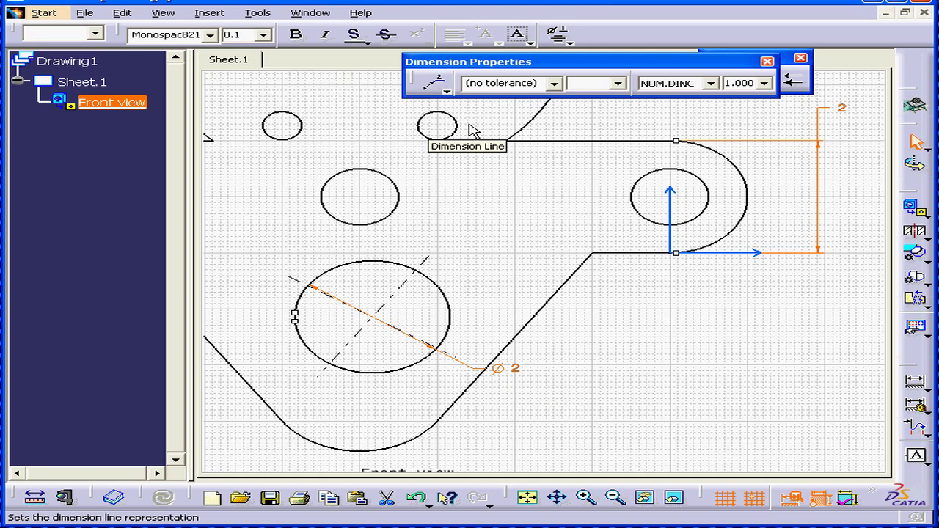
click(446, 83)
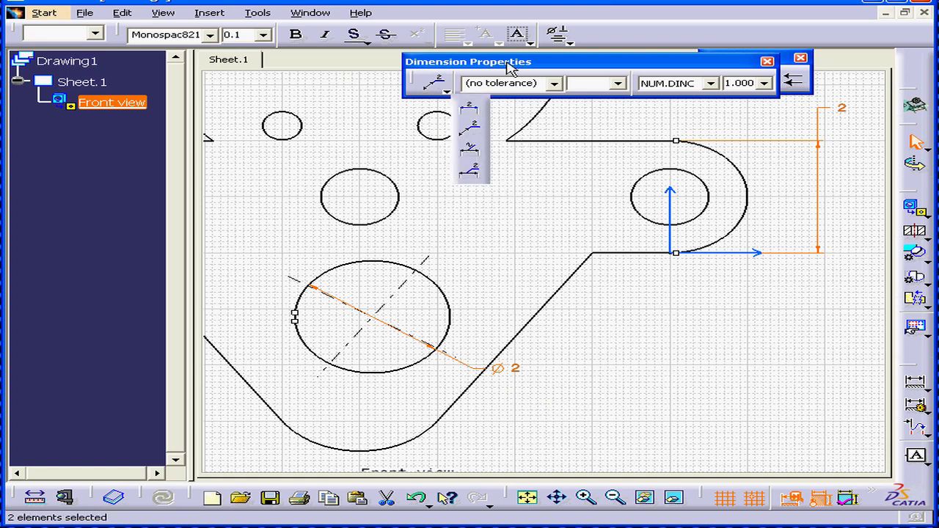
click(555, 82)
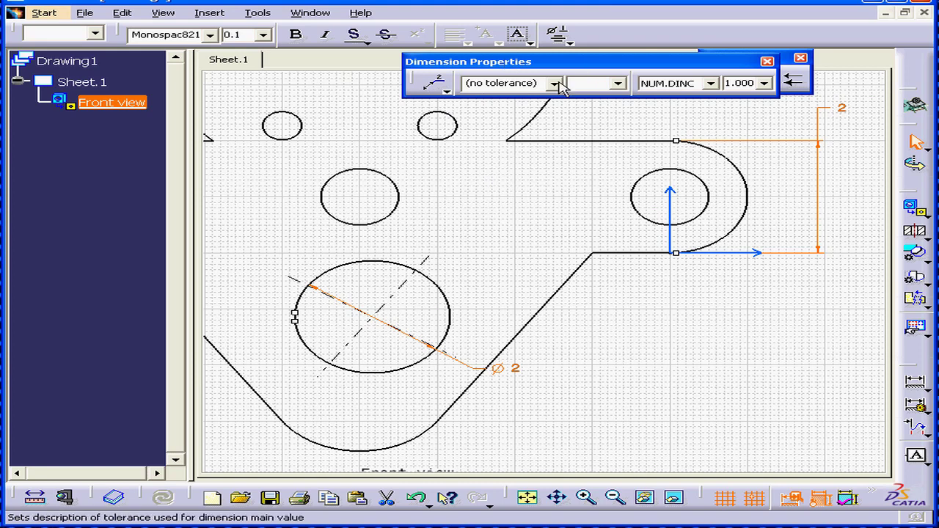
Step: Apply the TOL_NUM2 tolerance description with a ±0.25 value to both dimensions
click(555, 82)
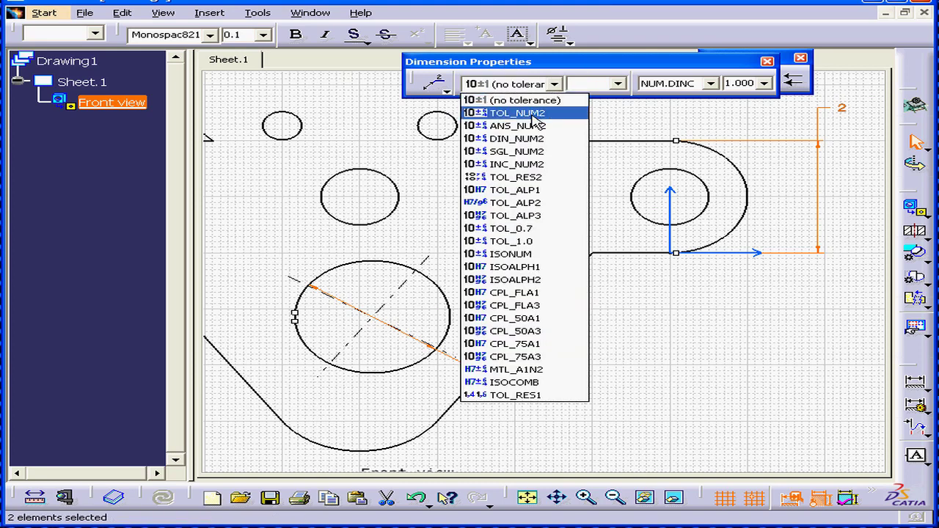
click(516, 111)
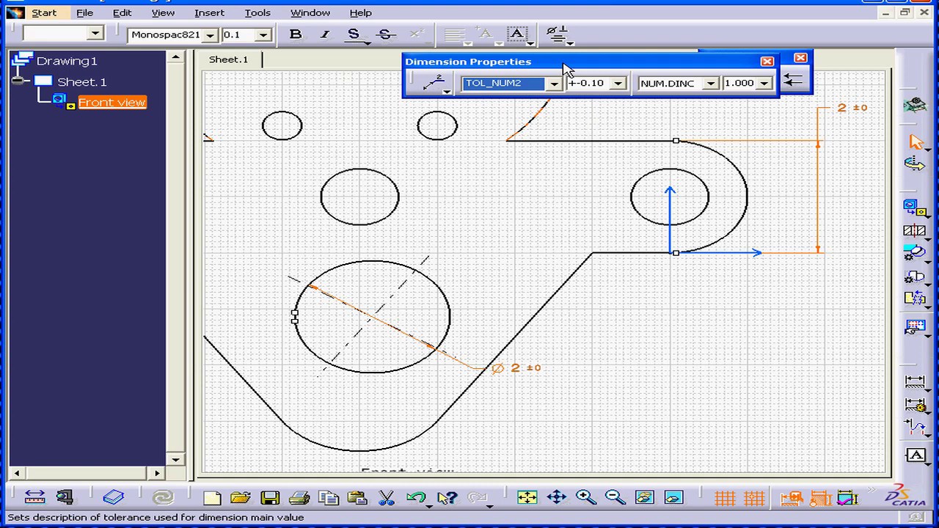
click(616, 82)
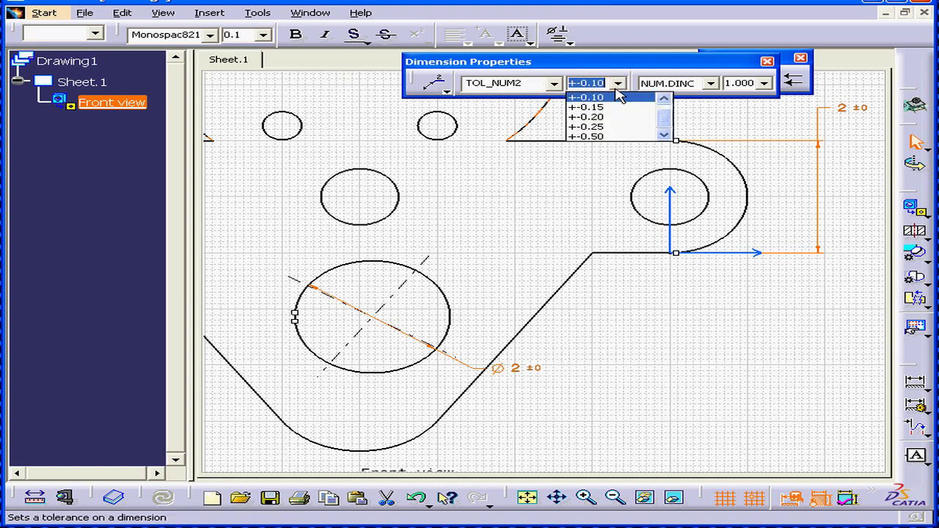
click(587, 106)
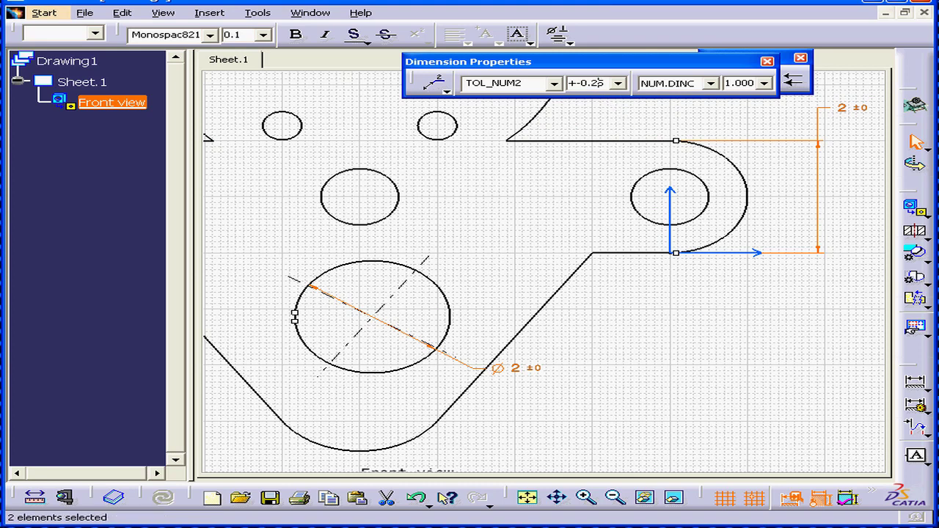
mouse_move(628, 120)
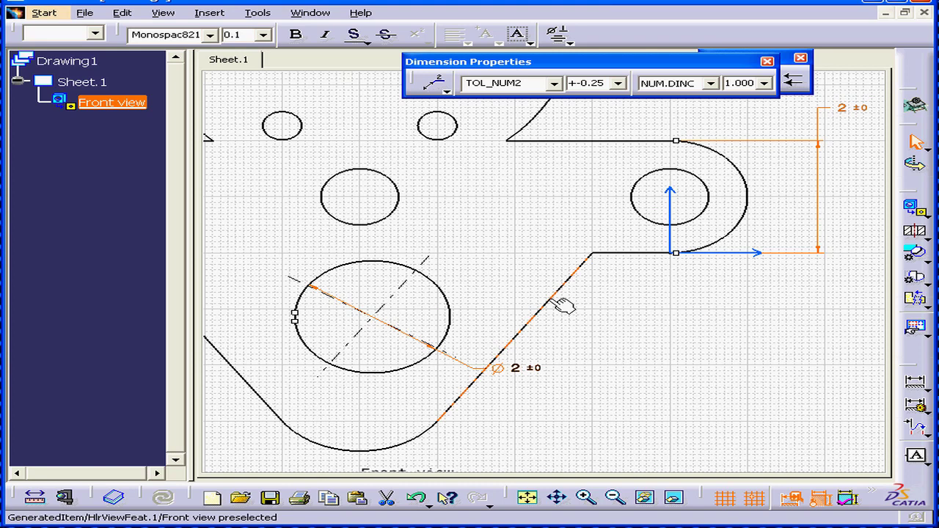
click(710, 83)
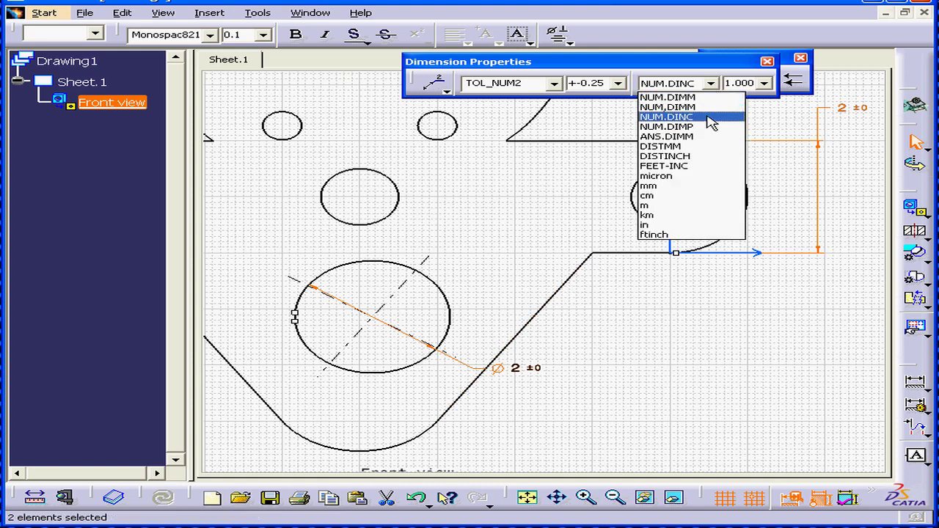
Step: Keep the NUM.DINC numbering format and set the value precision to 0.001
click(667, 118)
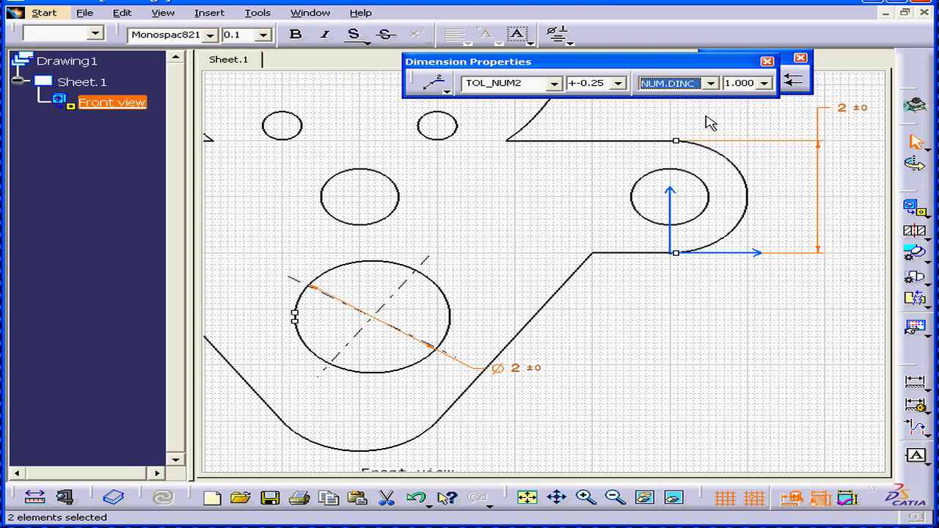
click(763, 82)
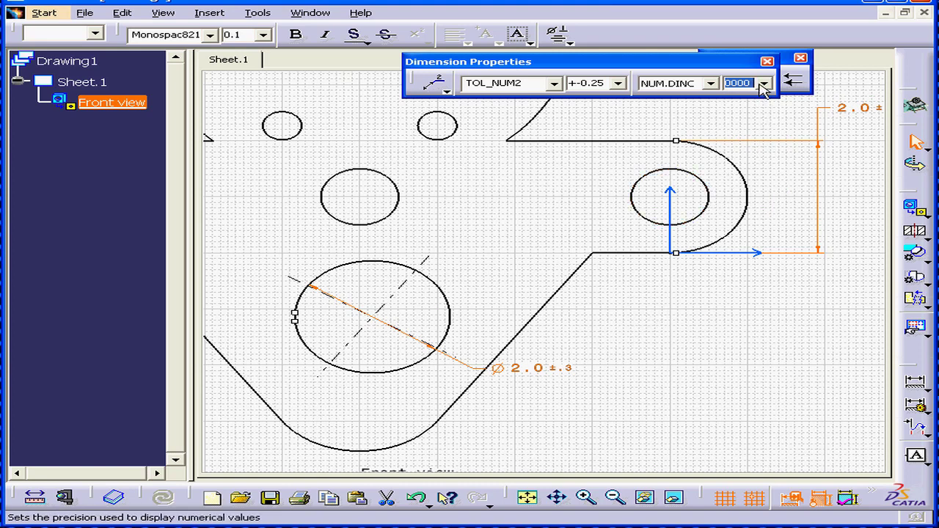
click(763, 82)
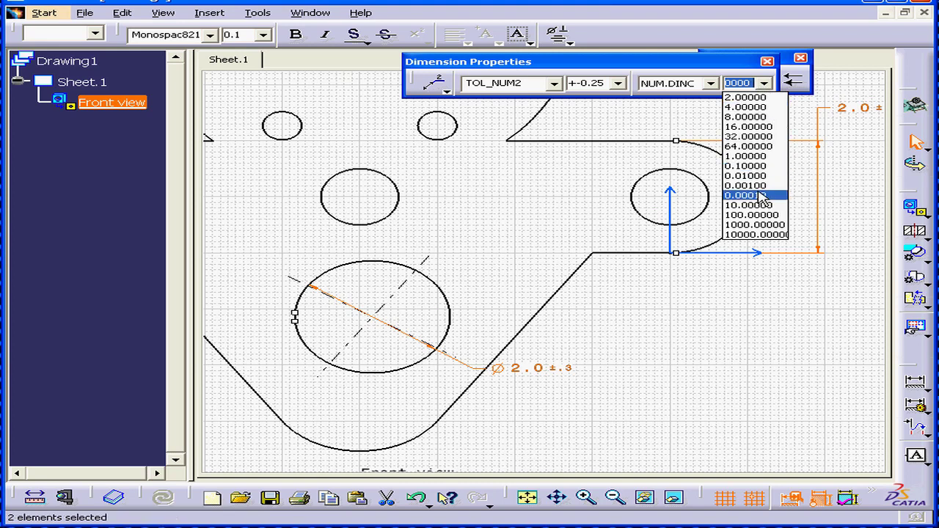
click(746, 193)
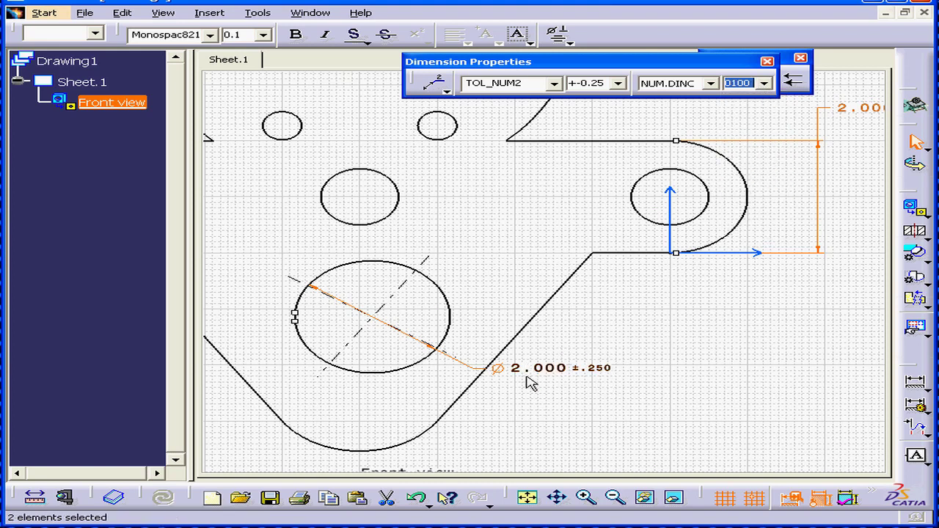
Step: Bring up the Properties dialog for the two selected dimensions from the context menu
right_click(531, 370)
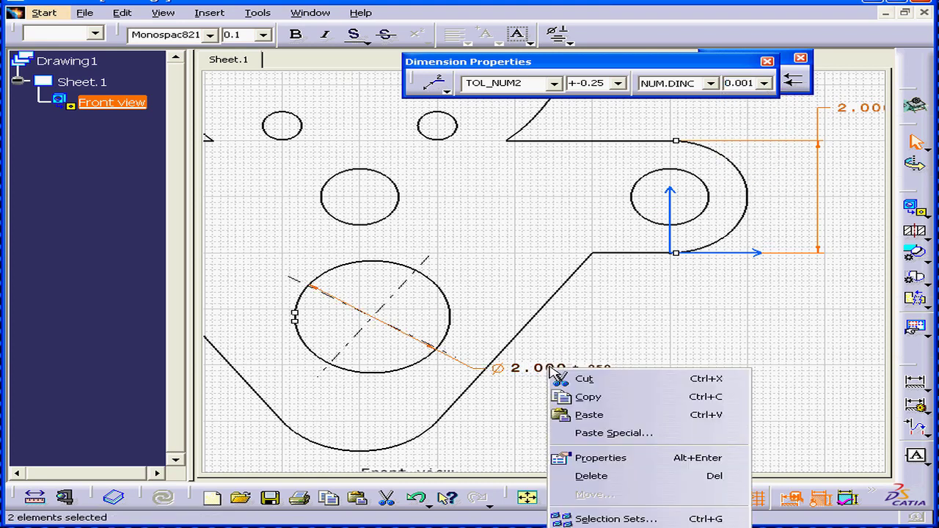
click(600, 458)
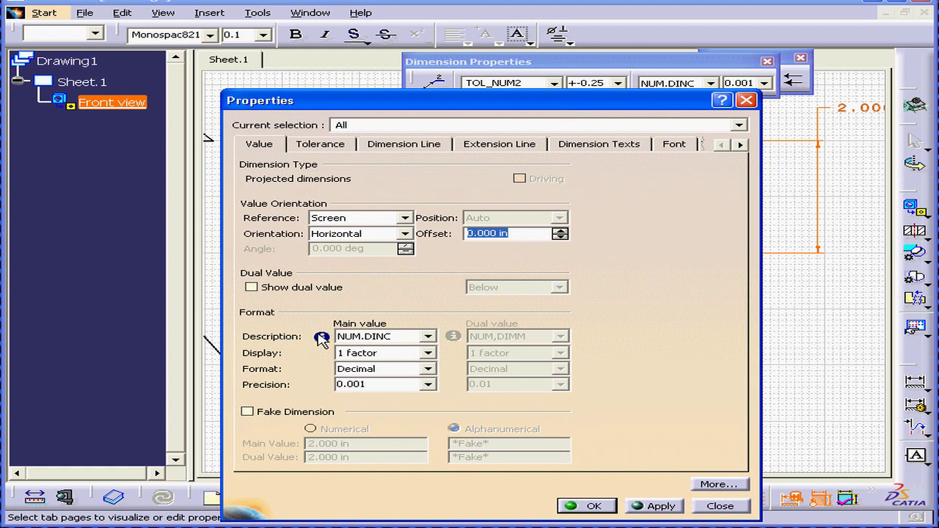
Step: Review the NUM.DINC description parameters, preview ANS.DIMM, and cancel without changes
click(319, 336)
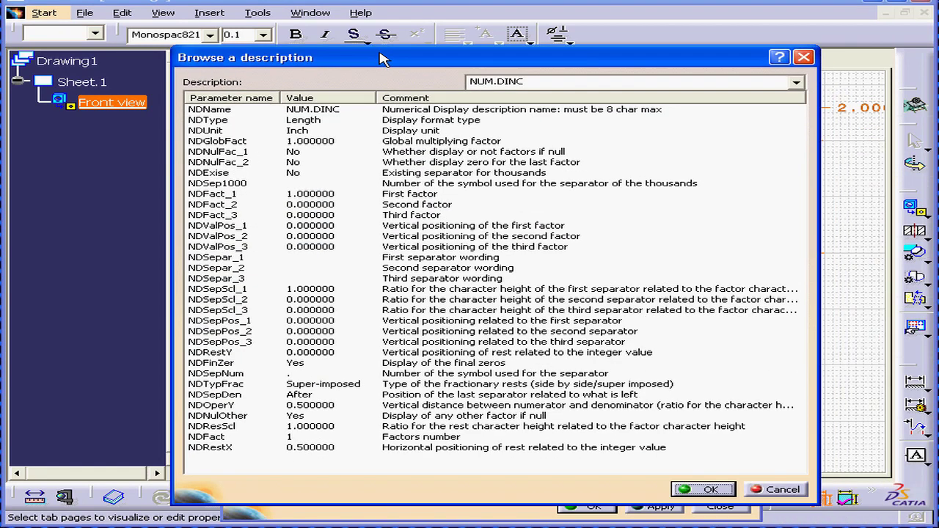
mouse_move(449, 229)
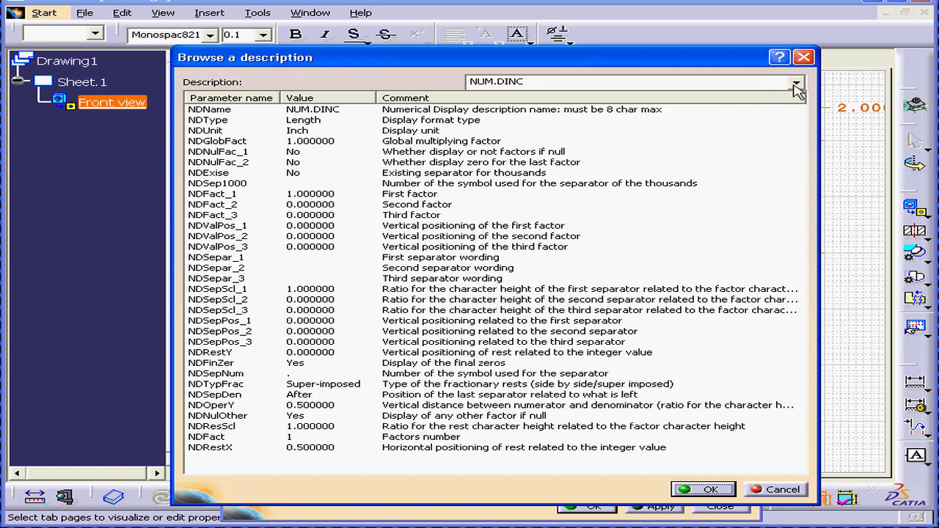
click(795, 82)
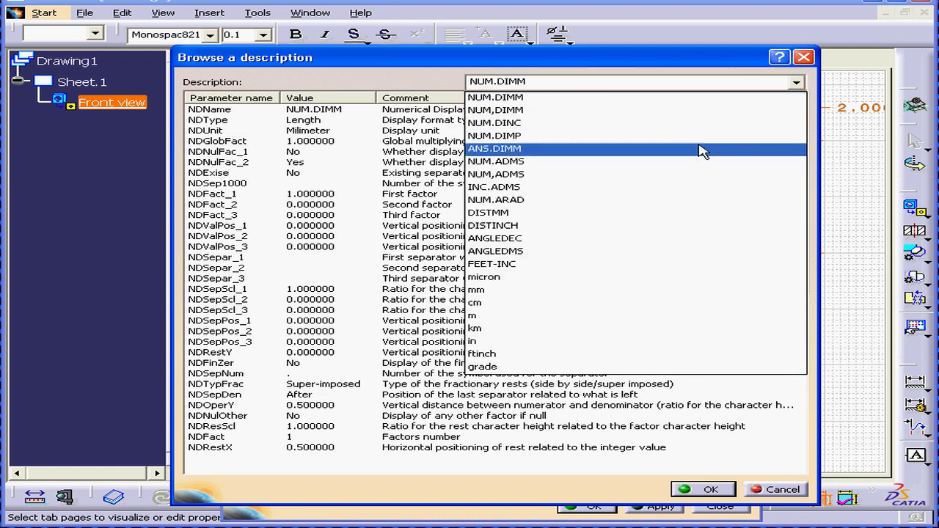
click(493, 149)
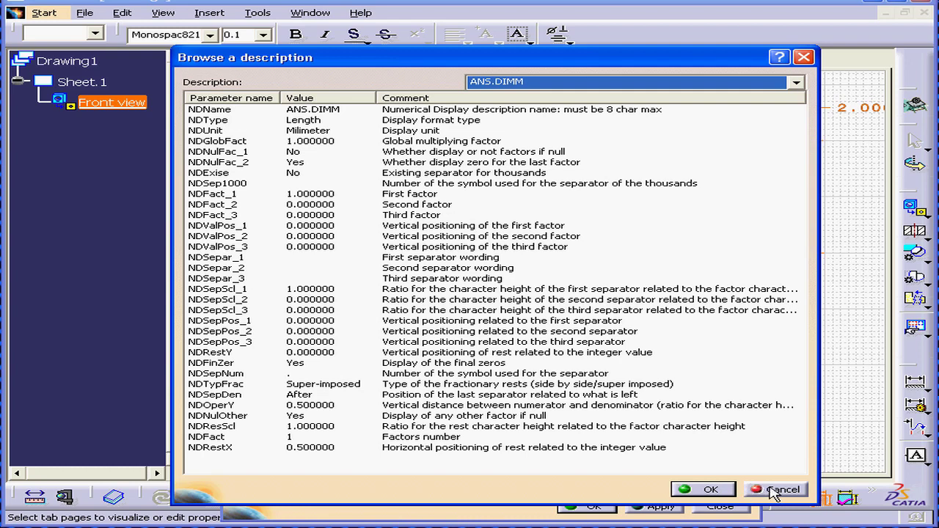
click(782, 490)
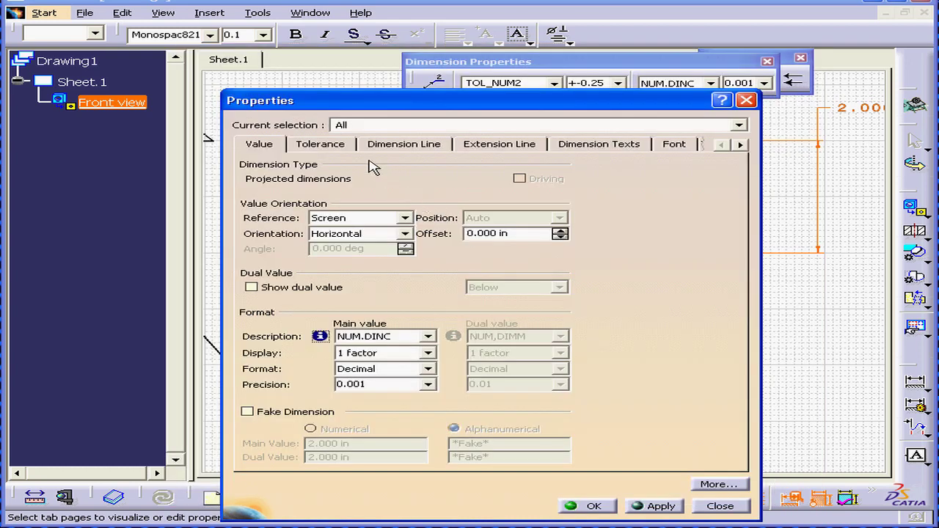
Step: Show the Tolerance settings and browse the TOL_NUM2 description parameters
click(320, 144)
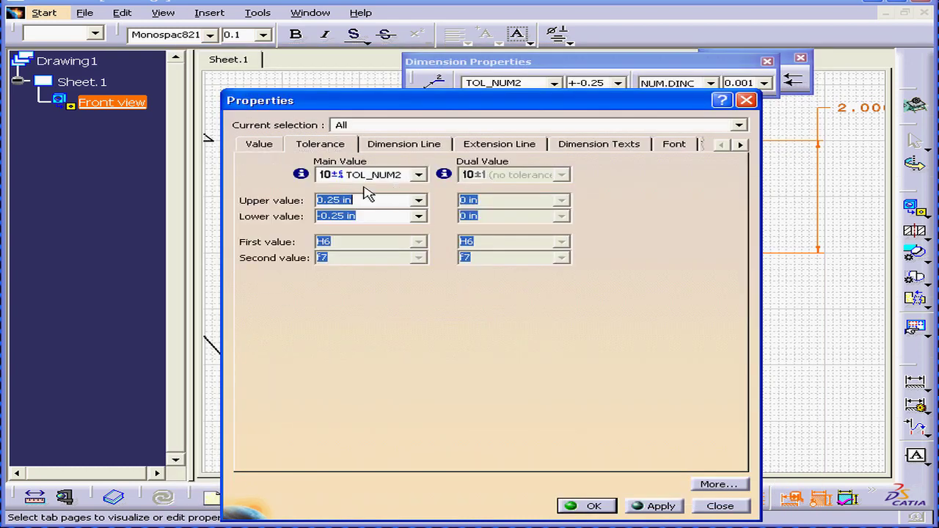
click(300, 173)
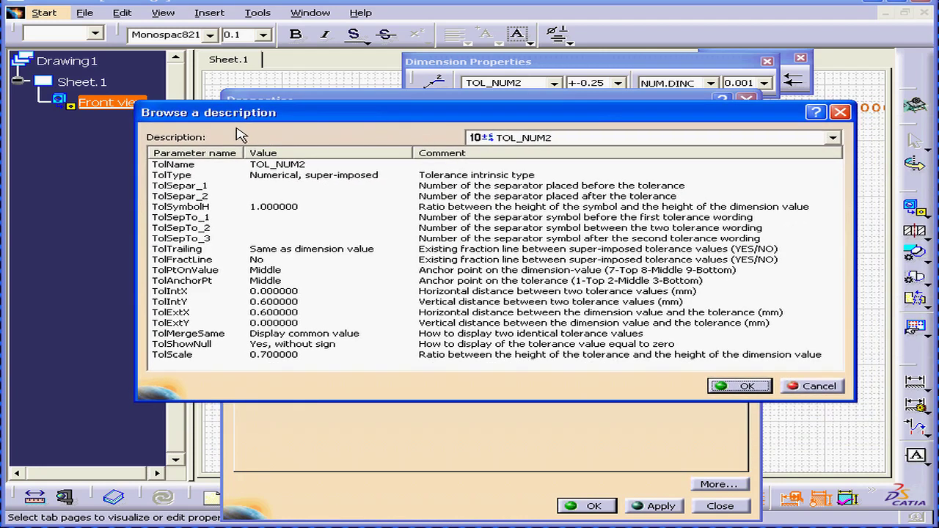
Step: Preview the ANS_NUM2 tolerance parameters and cancel back to the TOL_NUM2 ±0.25 settings
click(830, 138)
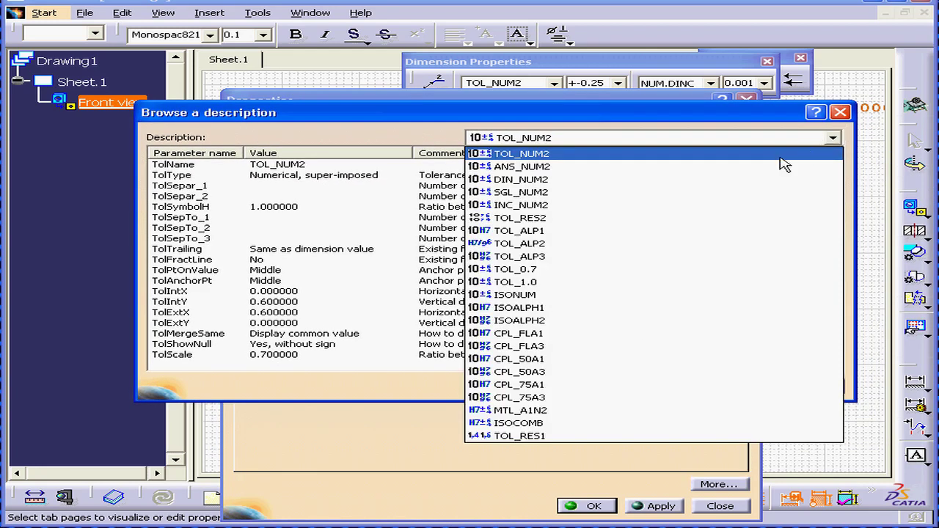
click(521, 166)
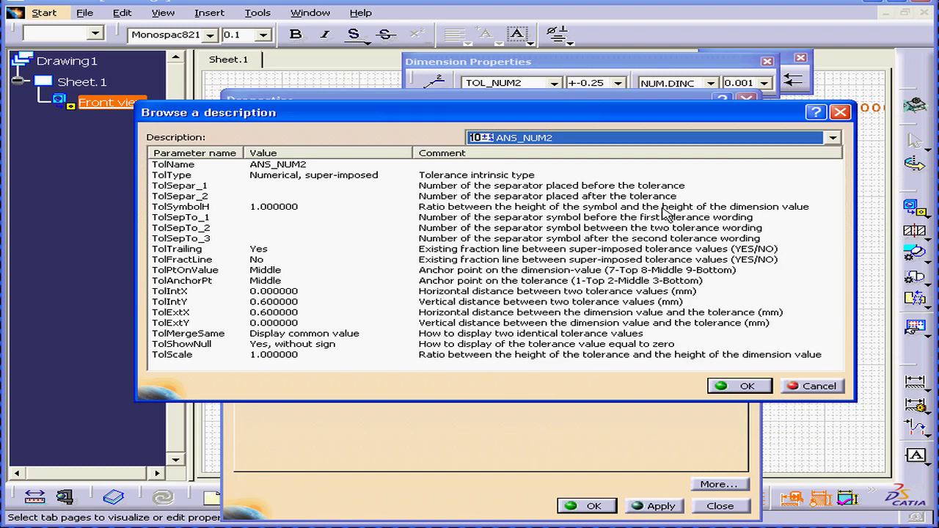
click(740, 386)
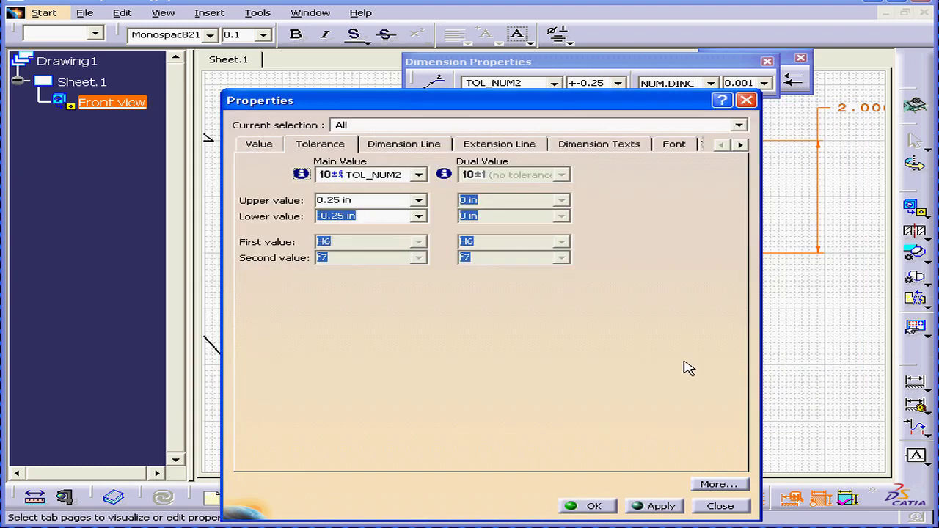